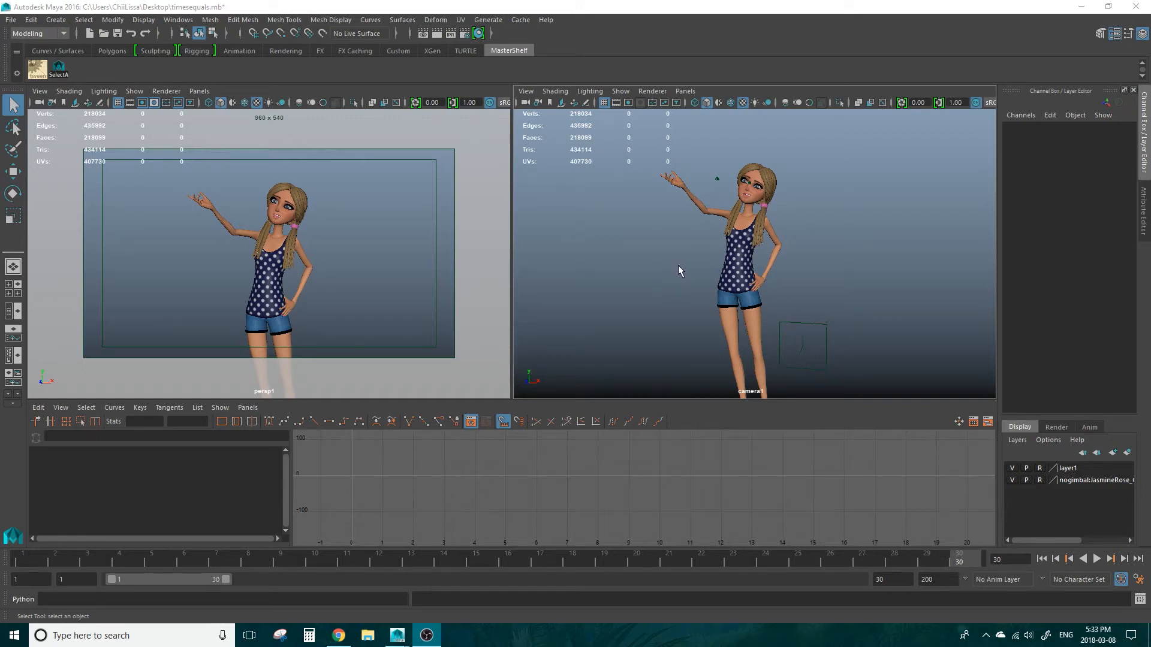
pyautogui.moveTo(679, 274)
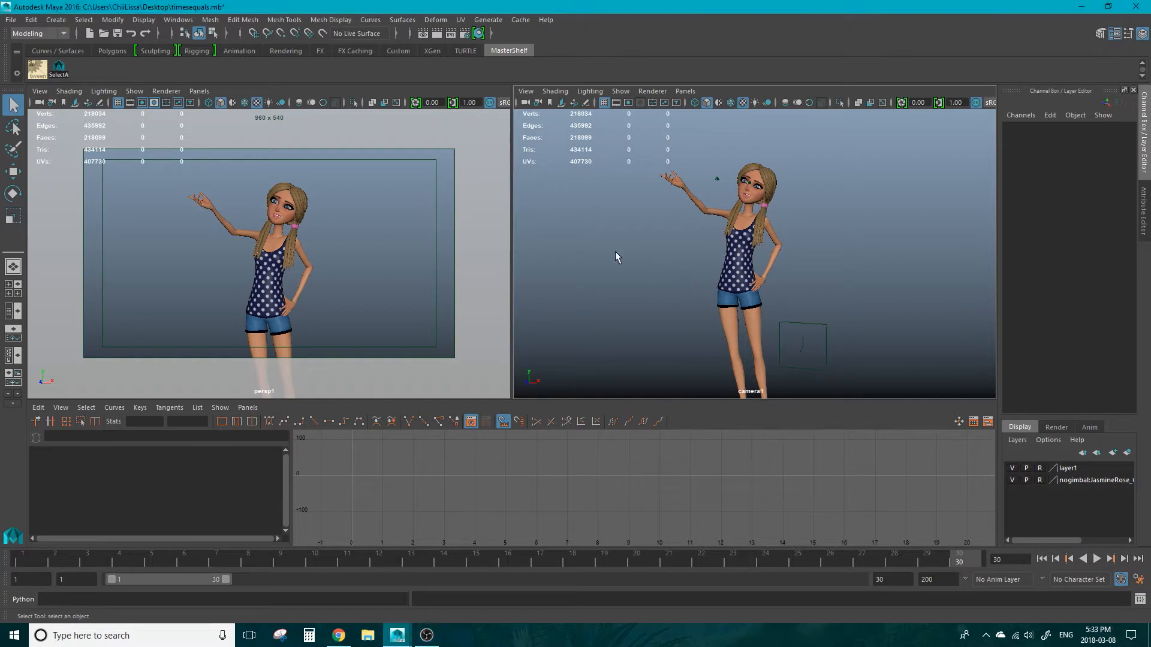
# Step: Create a second camera, camera2, to frame the character from the left view
pyautogui.click(55, 20)
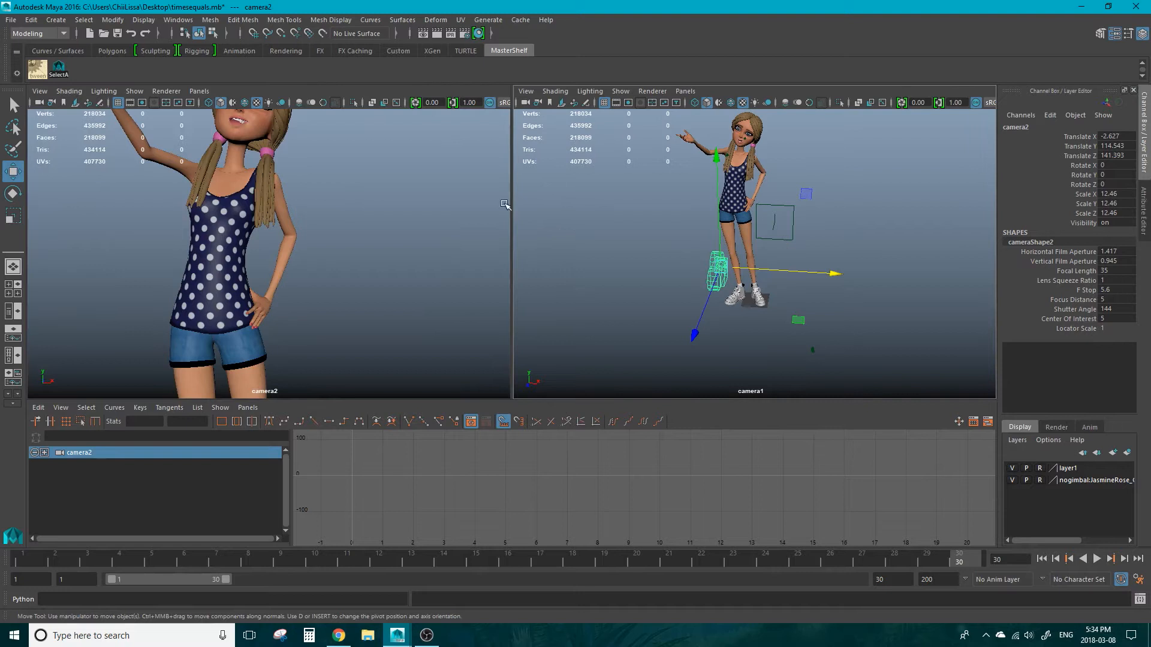
# Step: Turn on the Resolution Gate and Safe Action guides in camera2's View > Camera Settings
pyautogui.click(39, 91)
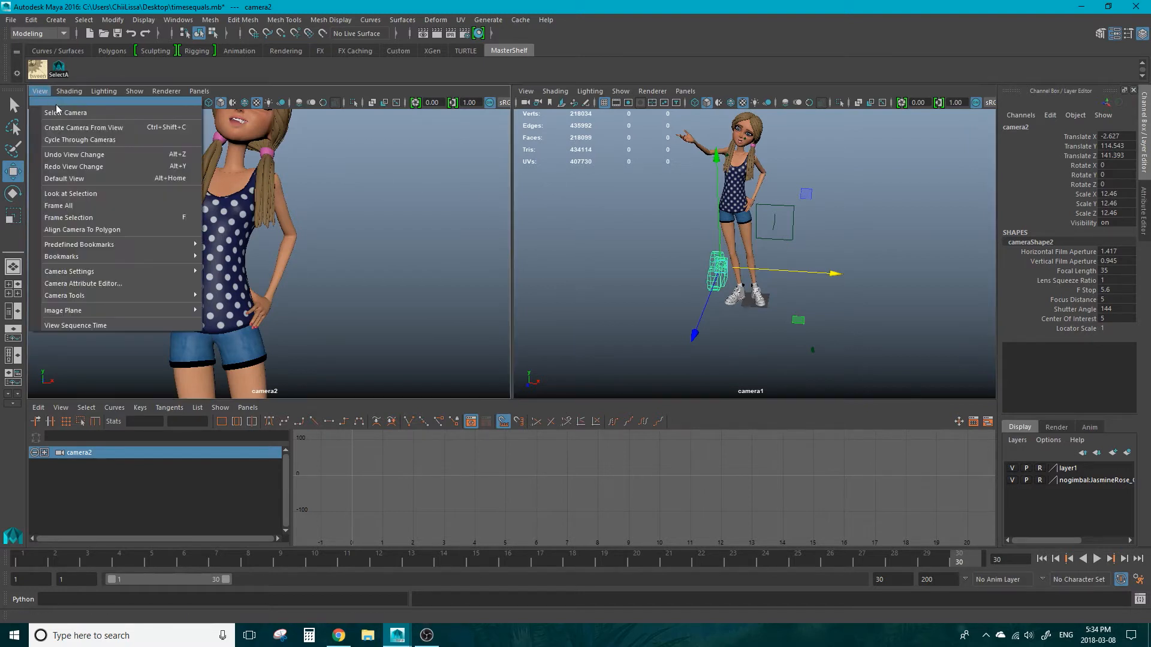
pyautogui.moveTo(69, 271)
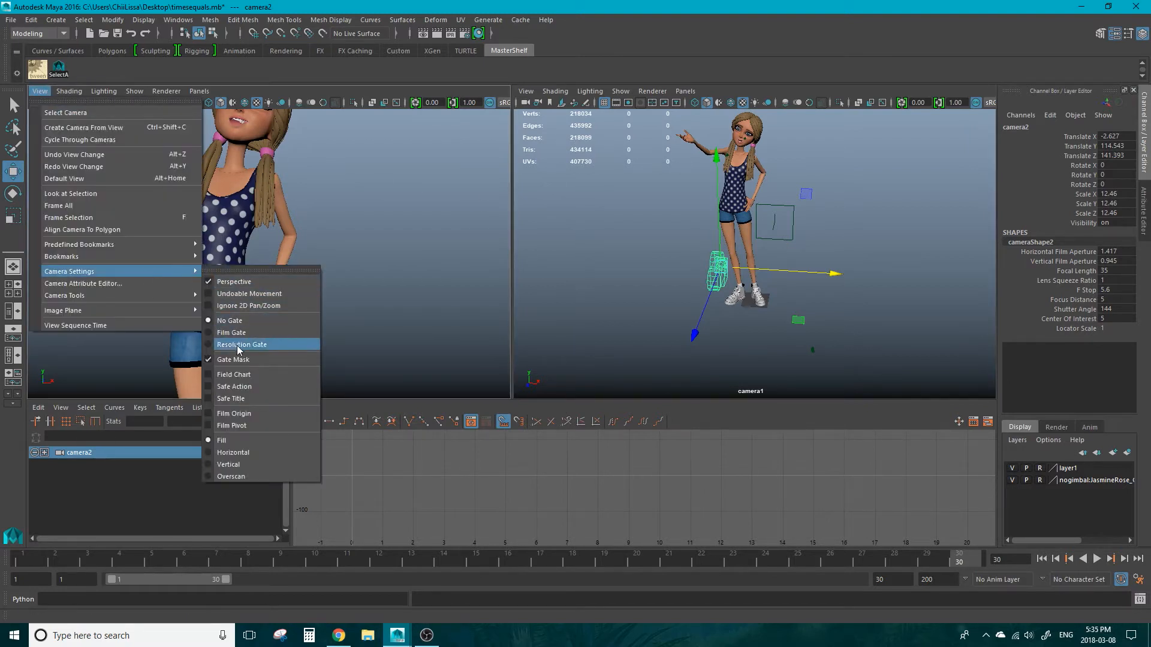
pyautogui.click(241, 344)
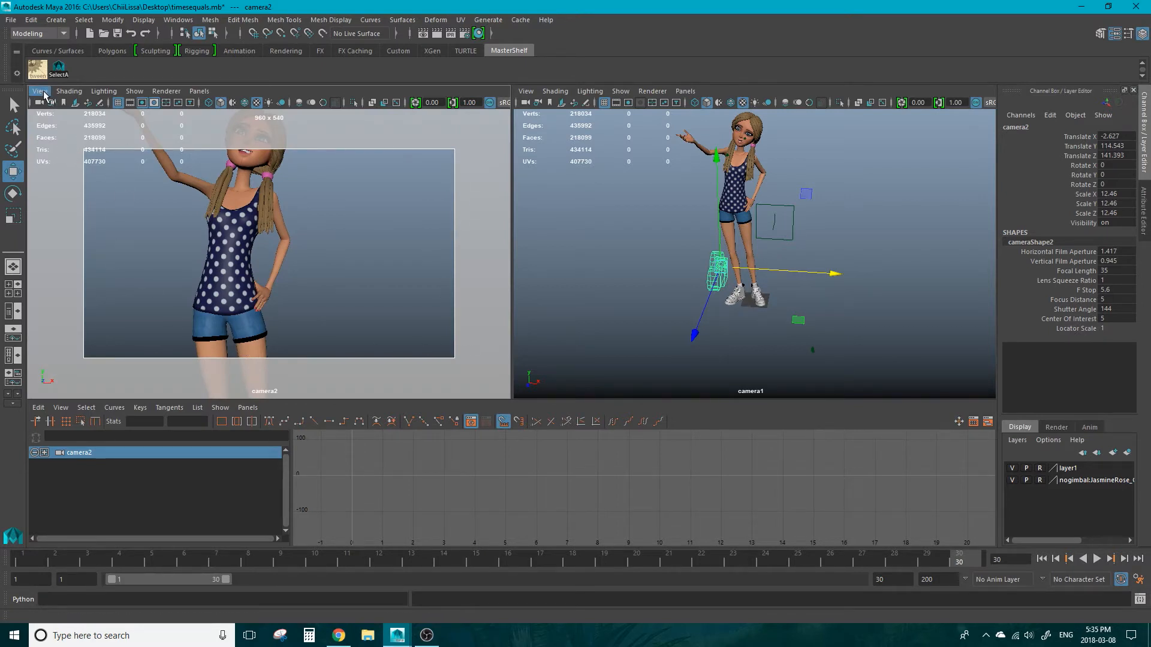
pyautogui.click(40, 91)
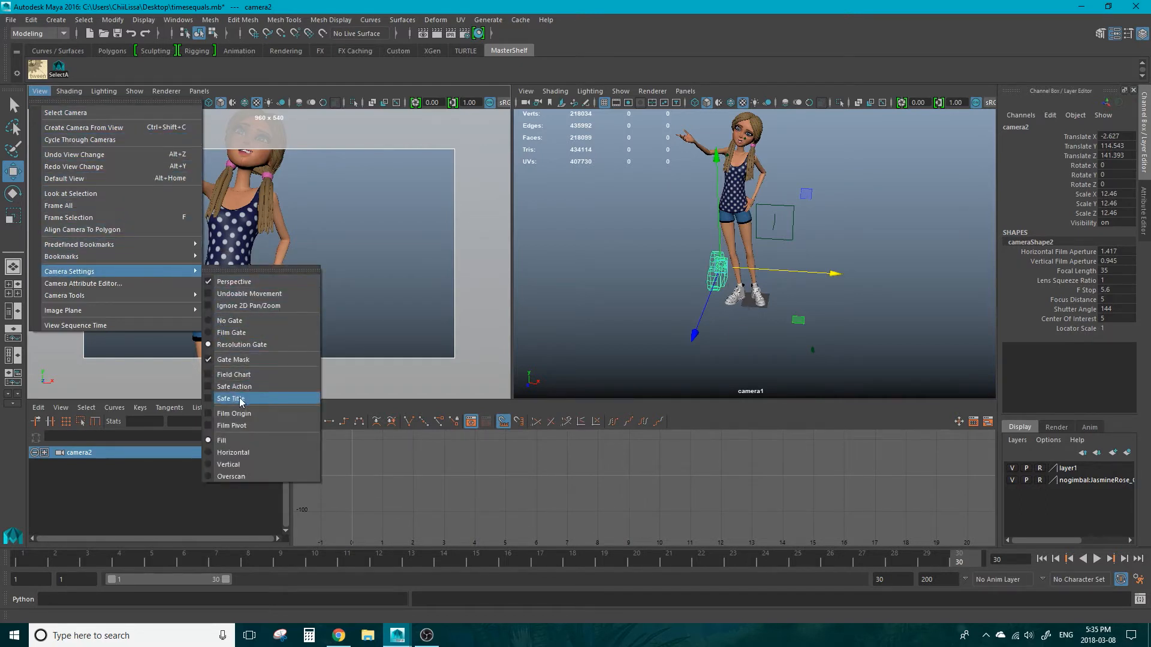
pyautogui.click(230, 398)
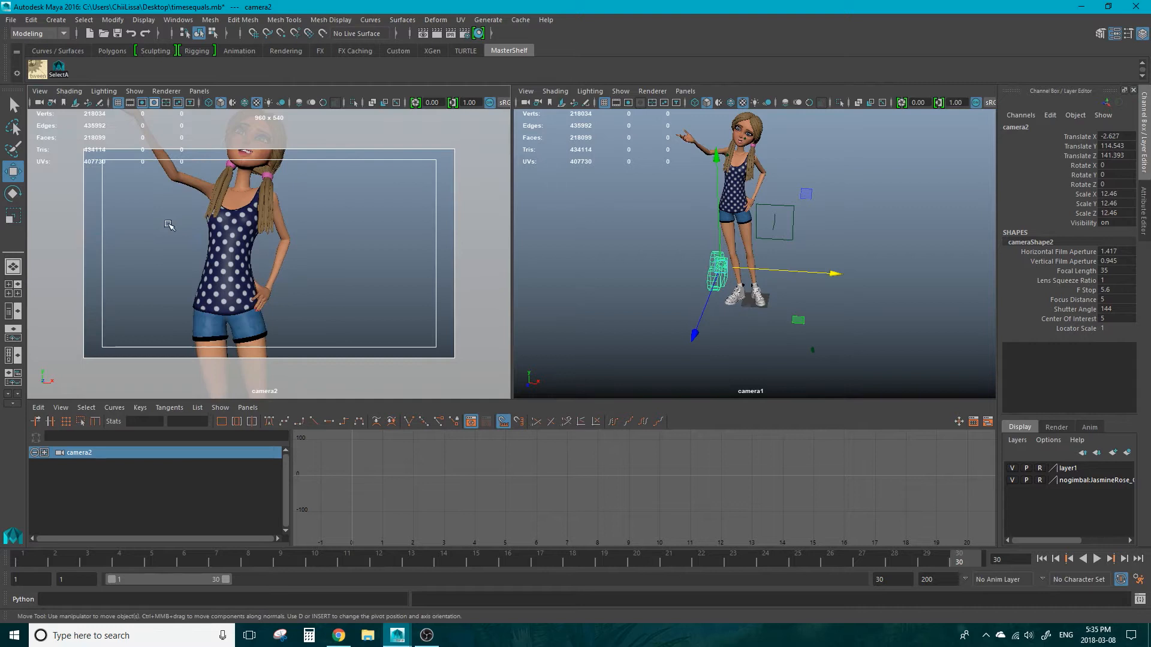
pyautogui.moveTo(208, 168)
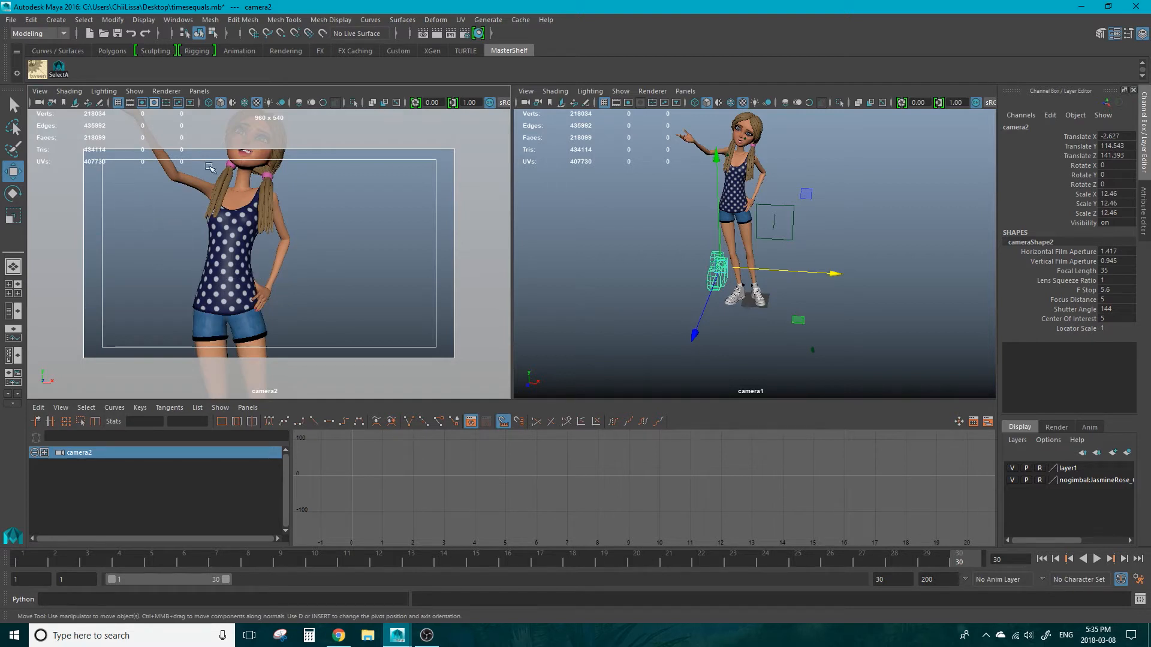
pyautogui.moveTo(124, 326)
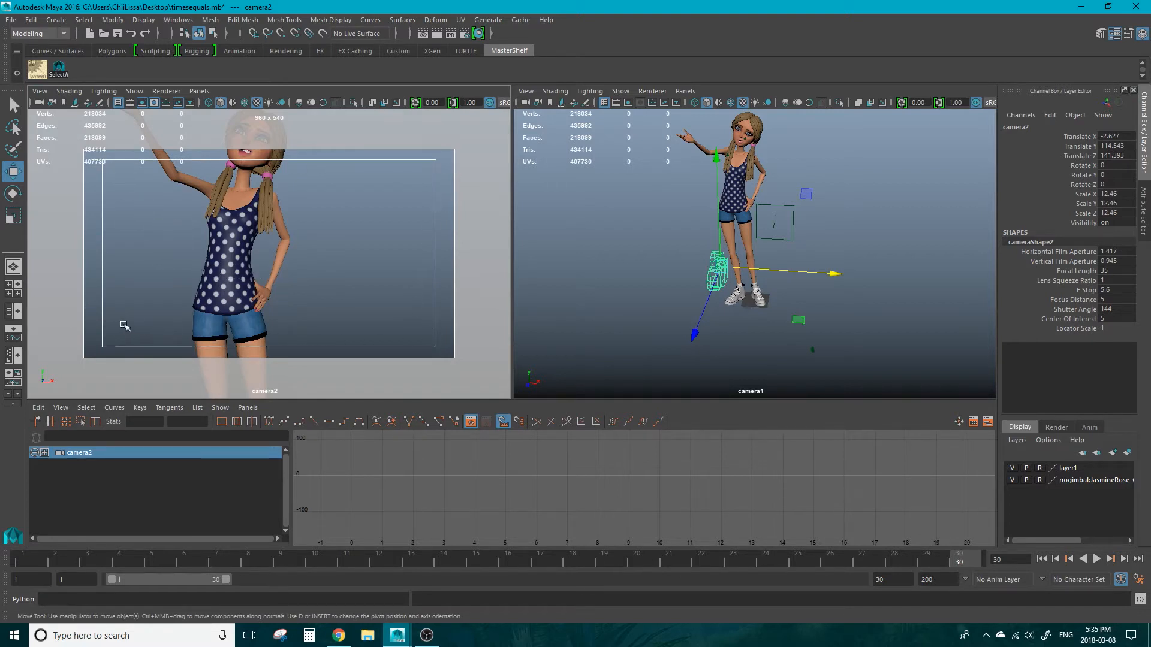
pyautogui.moveTo(432, 240)
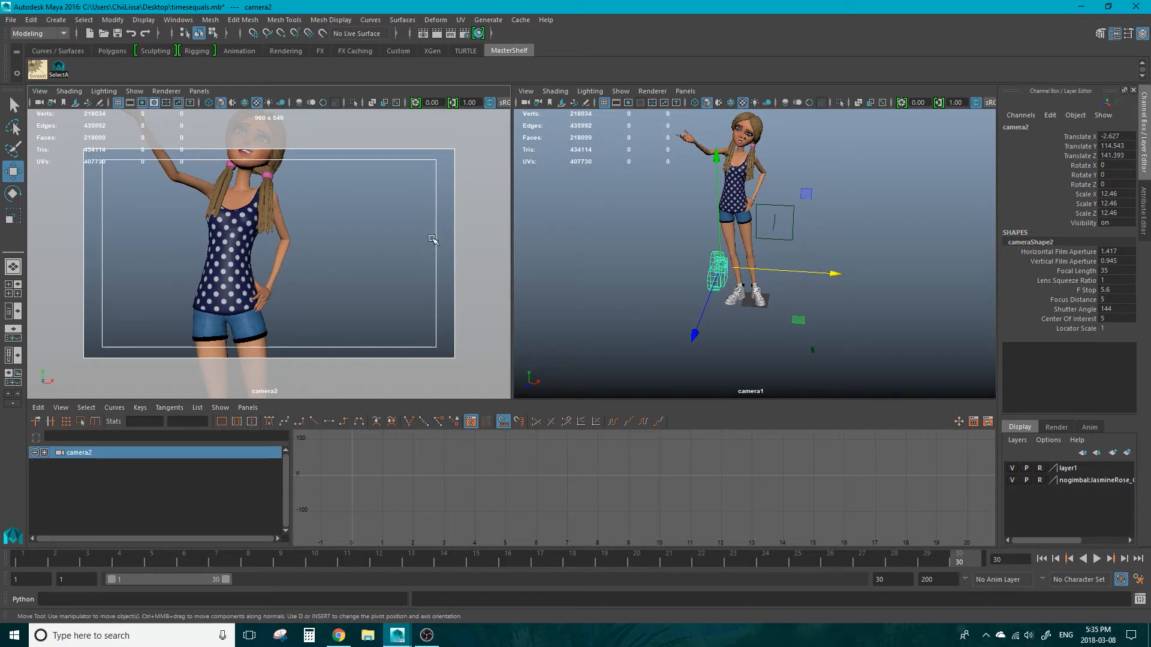
pyautogui.moveTo(440, 252)
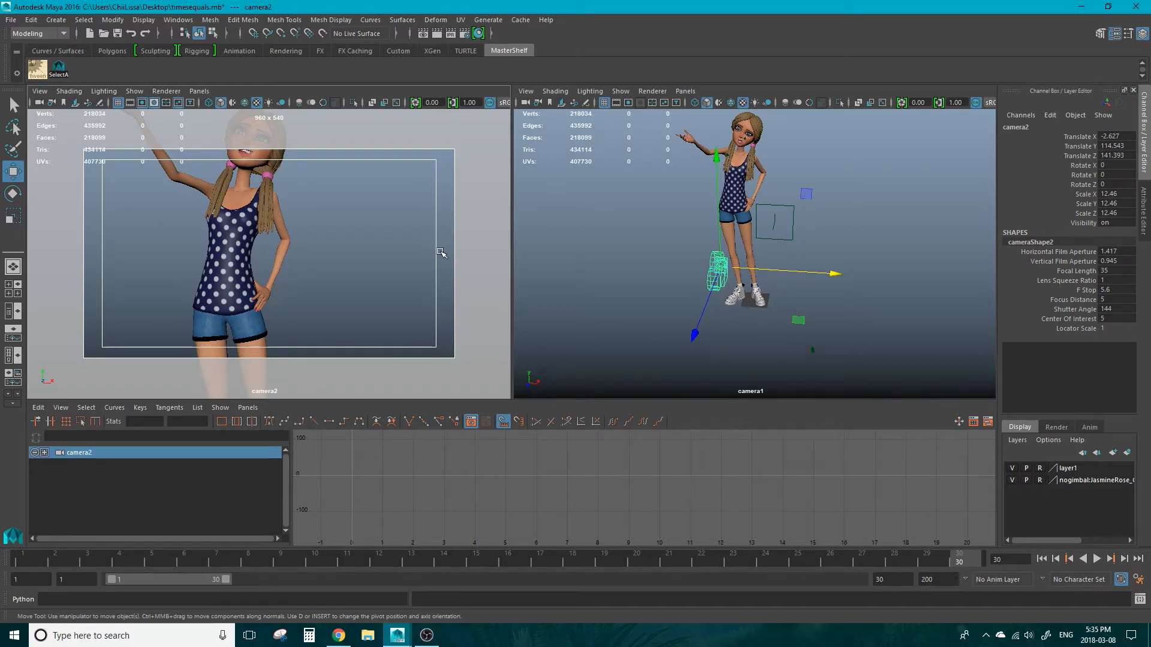
pyautogui.moveTo(114, 145)
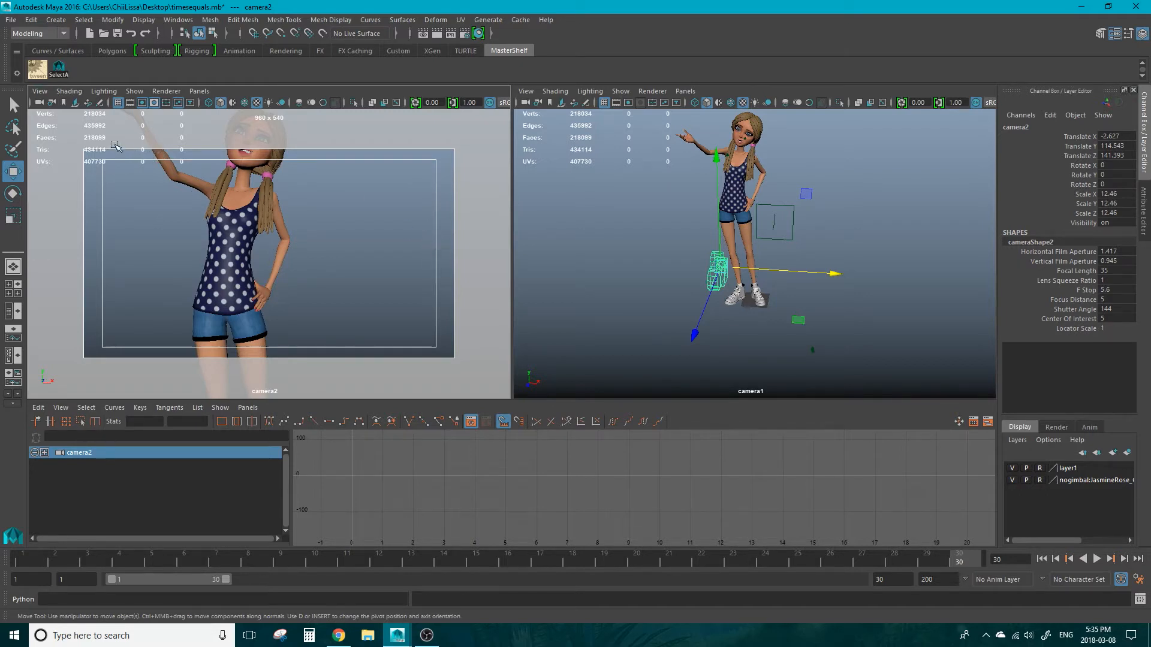
pyautogui.click(40, 90)
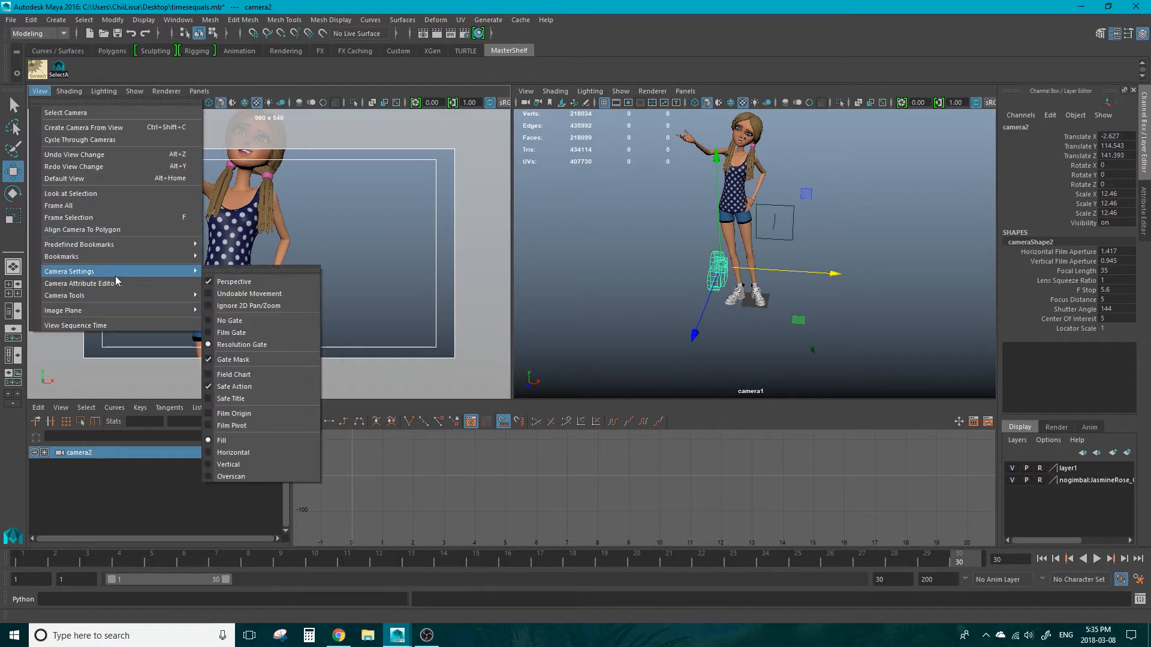
pyautogui.moveTo(232, 332)
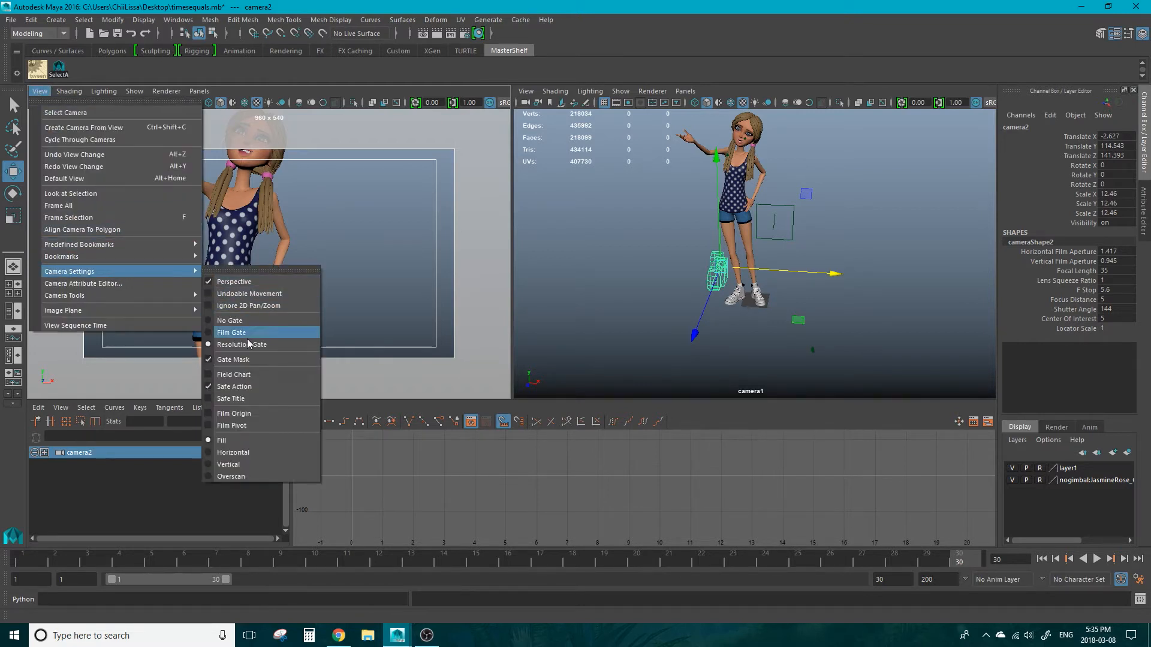
pyautogui.click(242, 344)
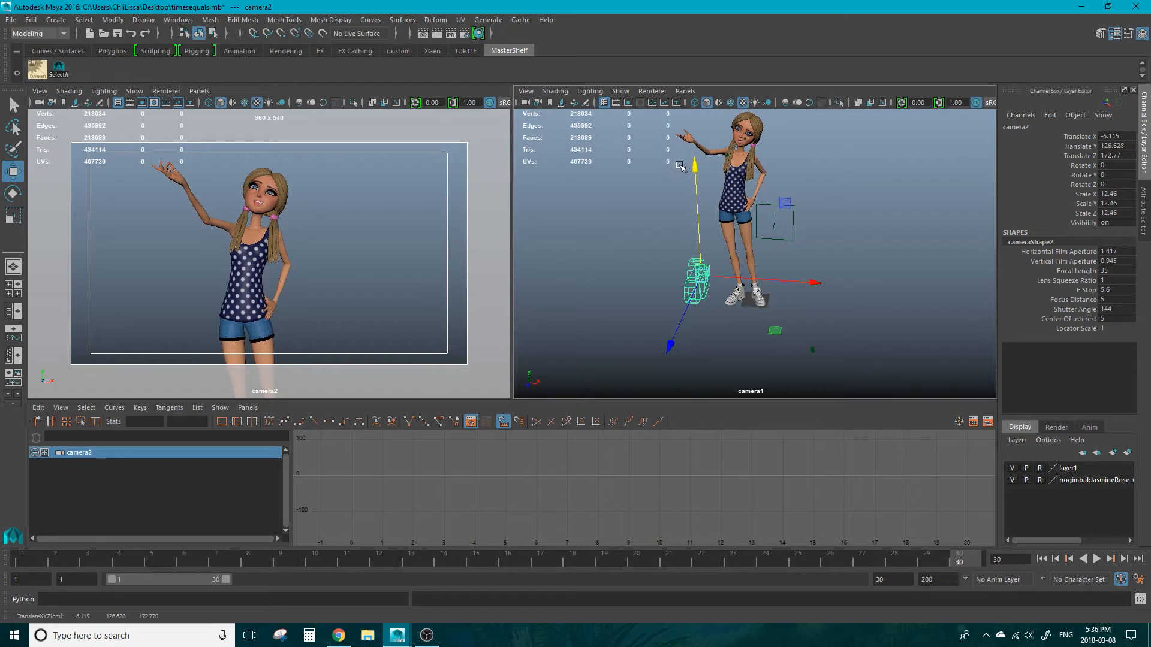
pyautogui.moveTo(682, 166)
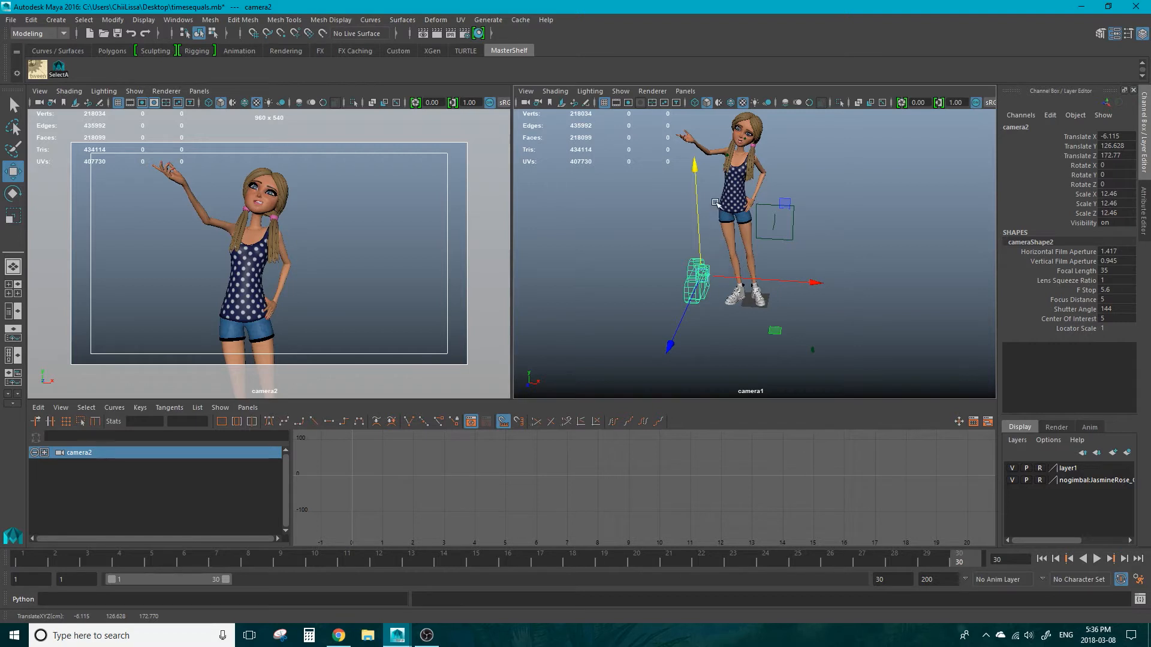
pyautogui.moveTo(761, 198)
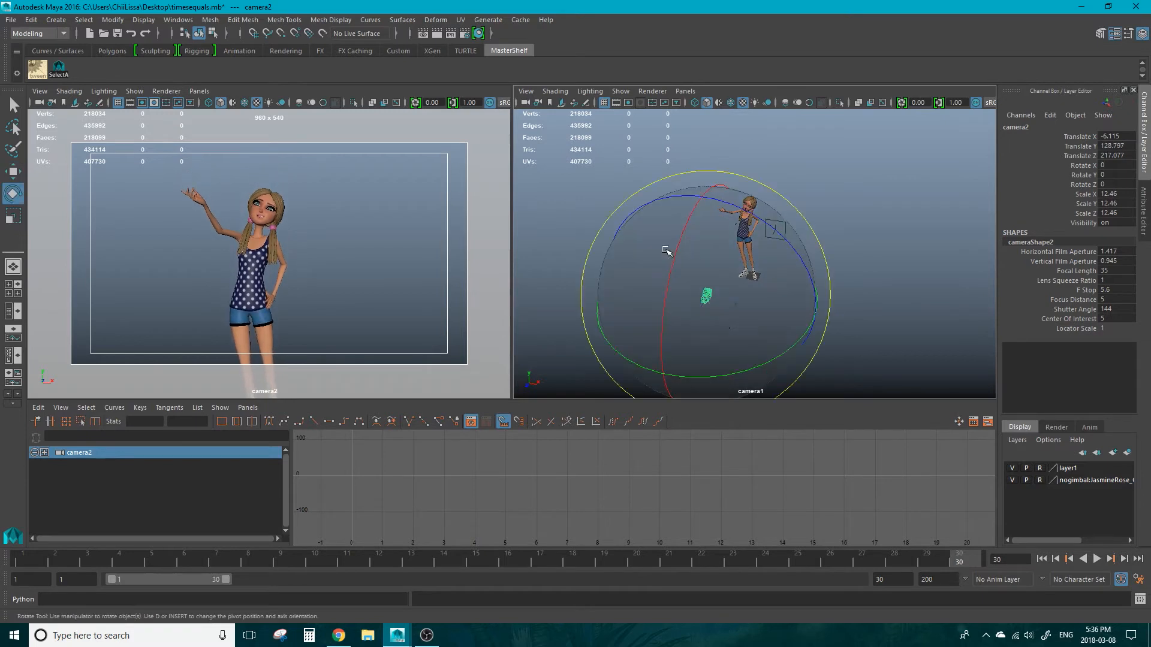
# Step: Raise camera2 above the ground and push it closer so the character fills the gate
pyautogui.click(12, 171)
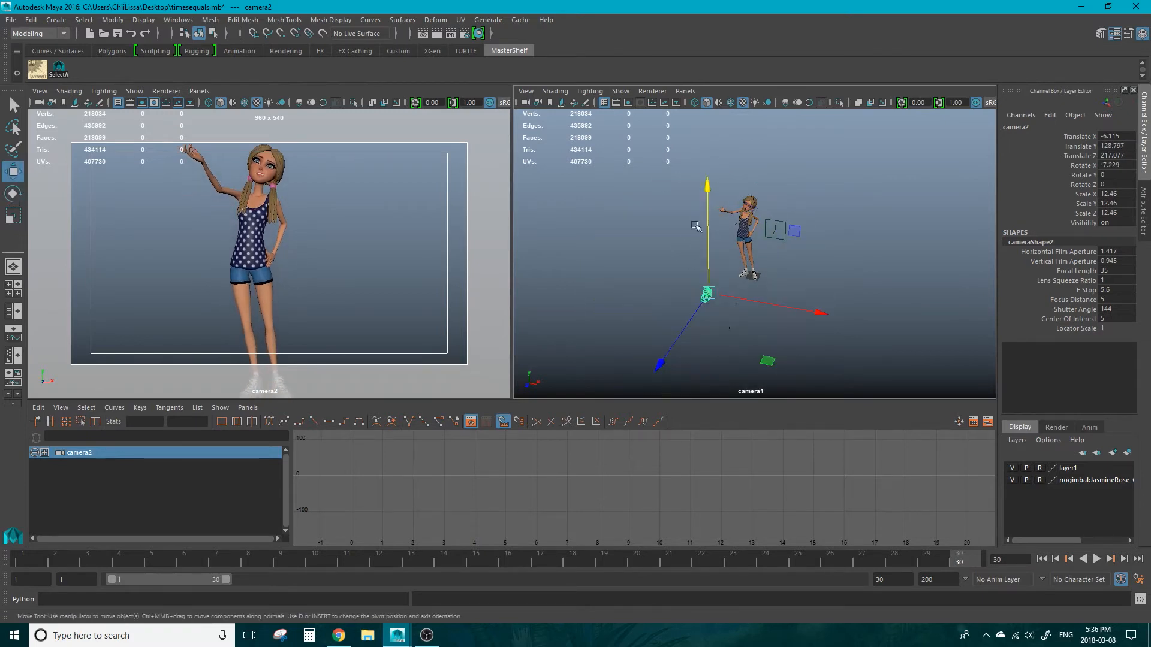
pyautogui.moveTo(706, 290); pyautogui.dragTo(706, 173)
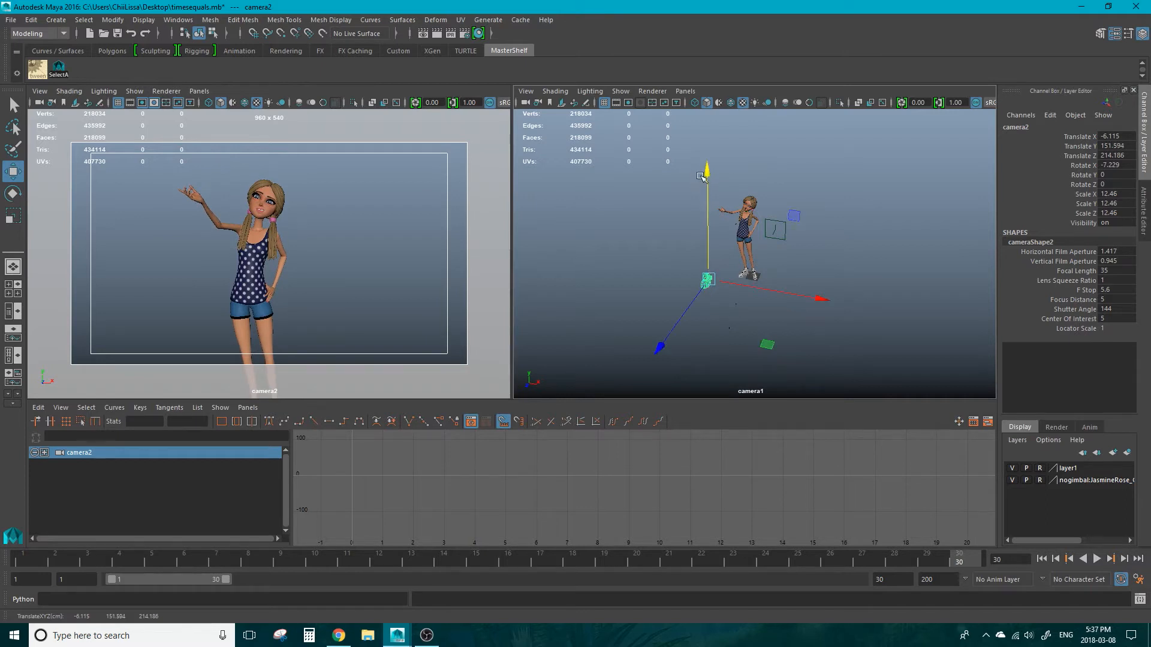
pyautogui.moveTo(704, 174); pyautogui.dragTo(664, 344)
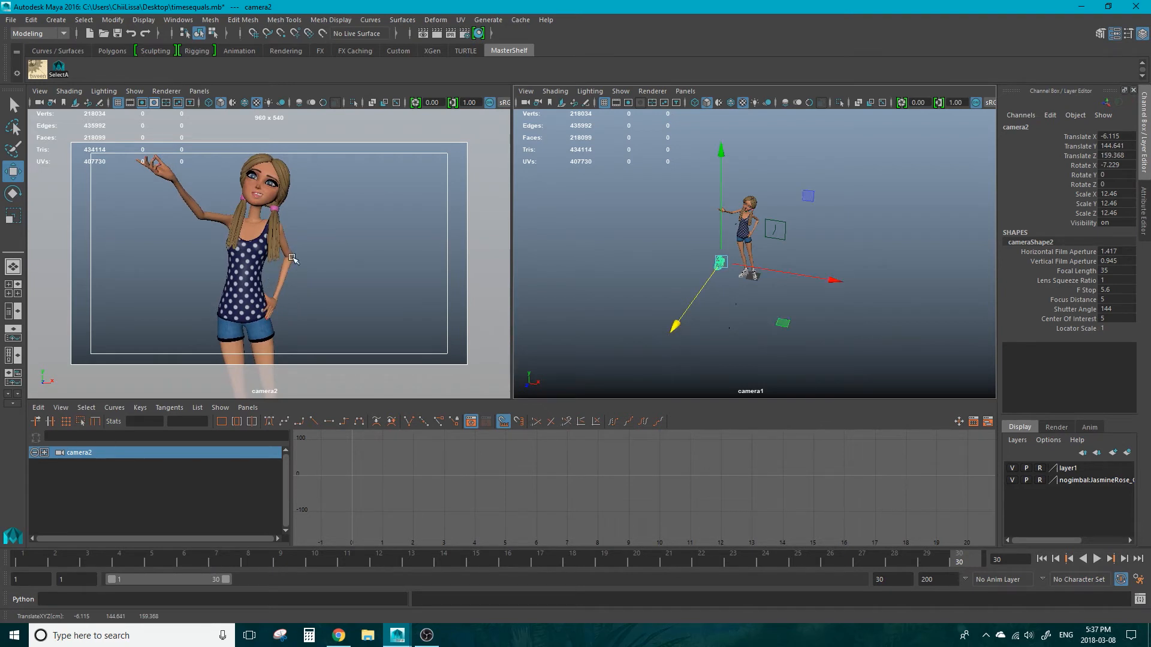
pyautogui.moveTo(207, 283)
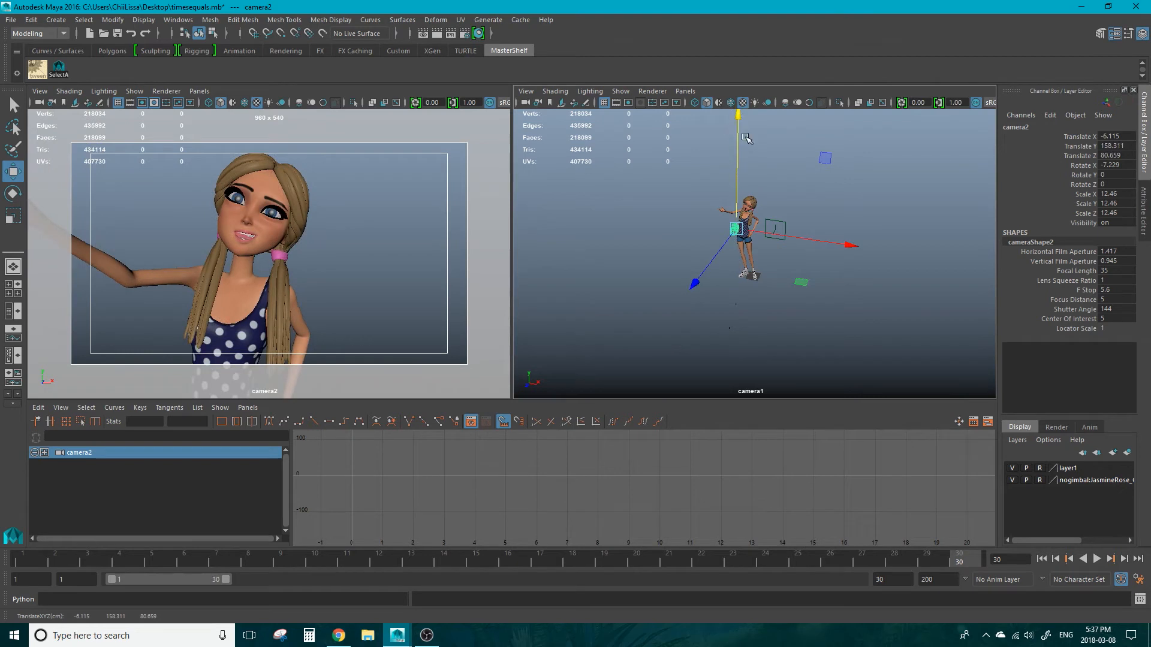
pyautogui.moveTo(902, 277)
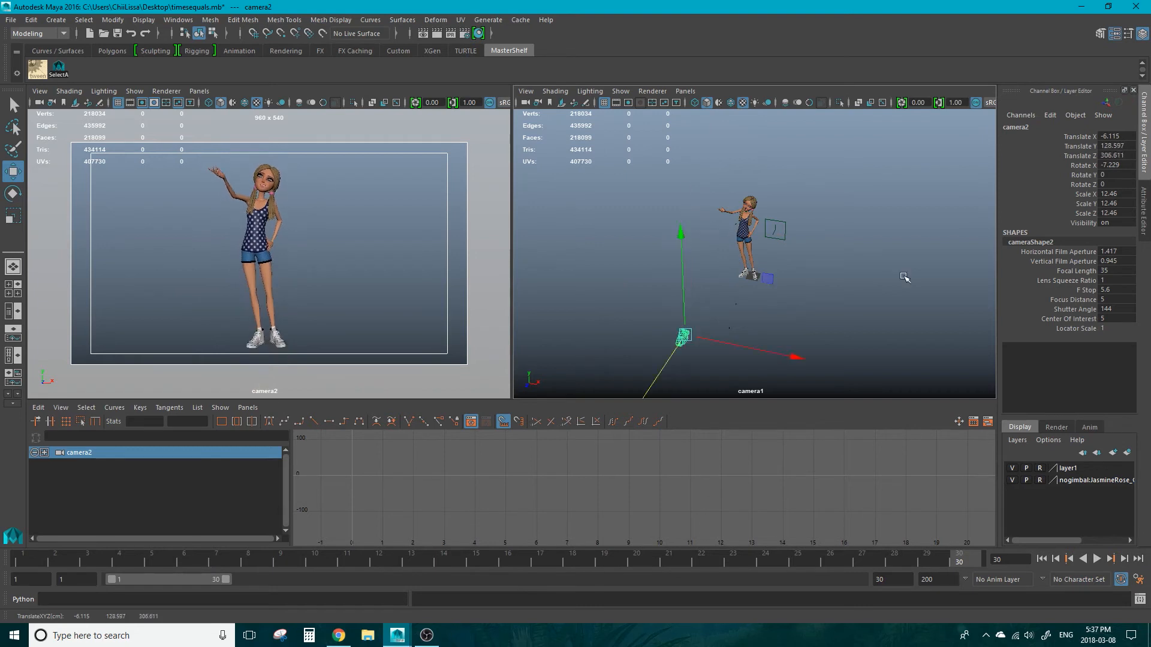
pyautogui.moveTo(930, 286)
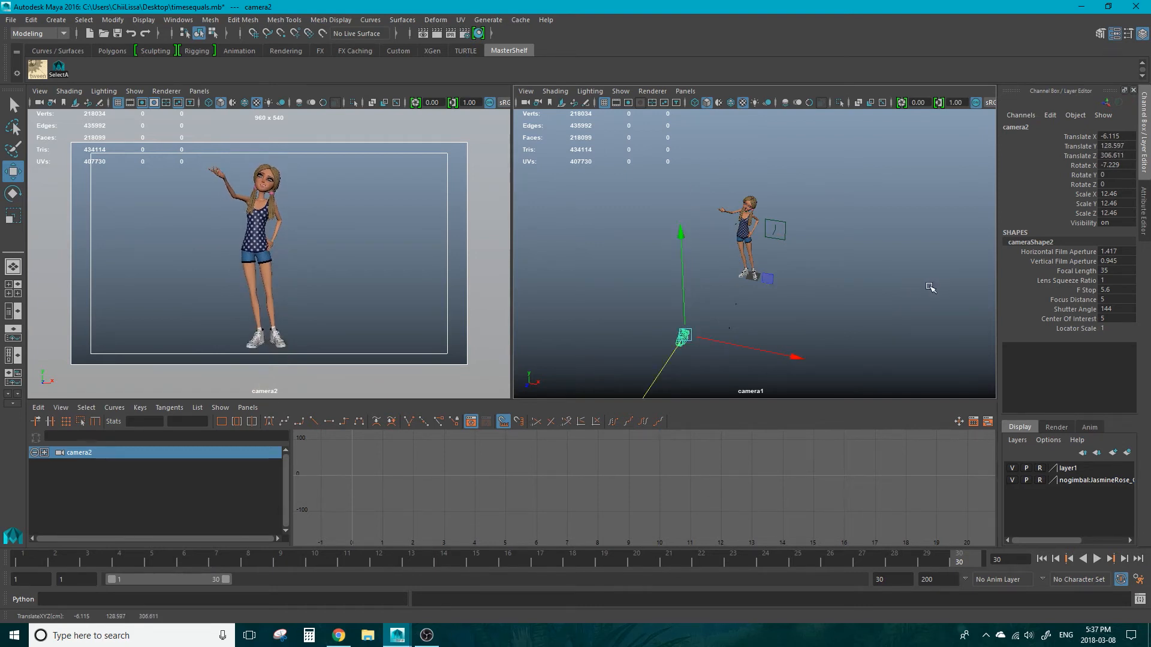
pyautogui.moveTo(993, 287)
pyautogui.write('40')
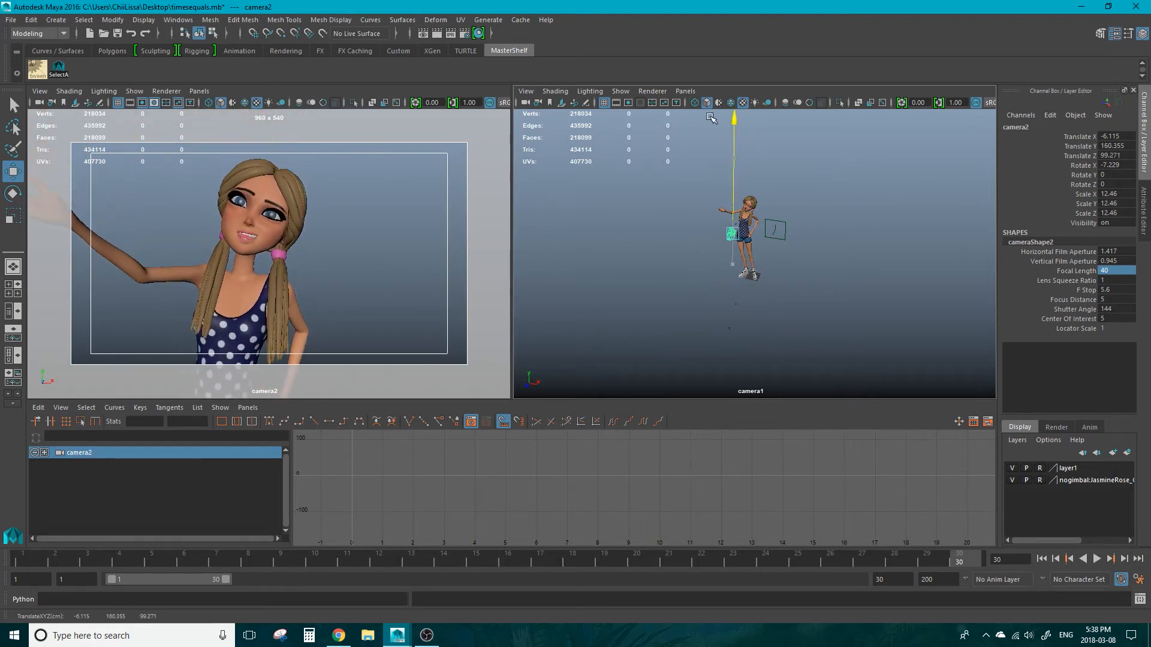
# Step: Shift camera2 sideways to recentre the face and set its focal length to 50
pyautogui.moveTo(729, 234); pyautogui.dragTo(847, 248)
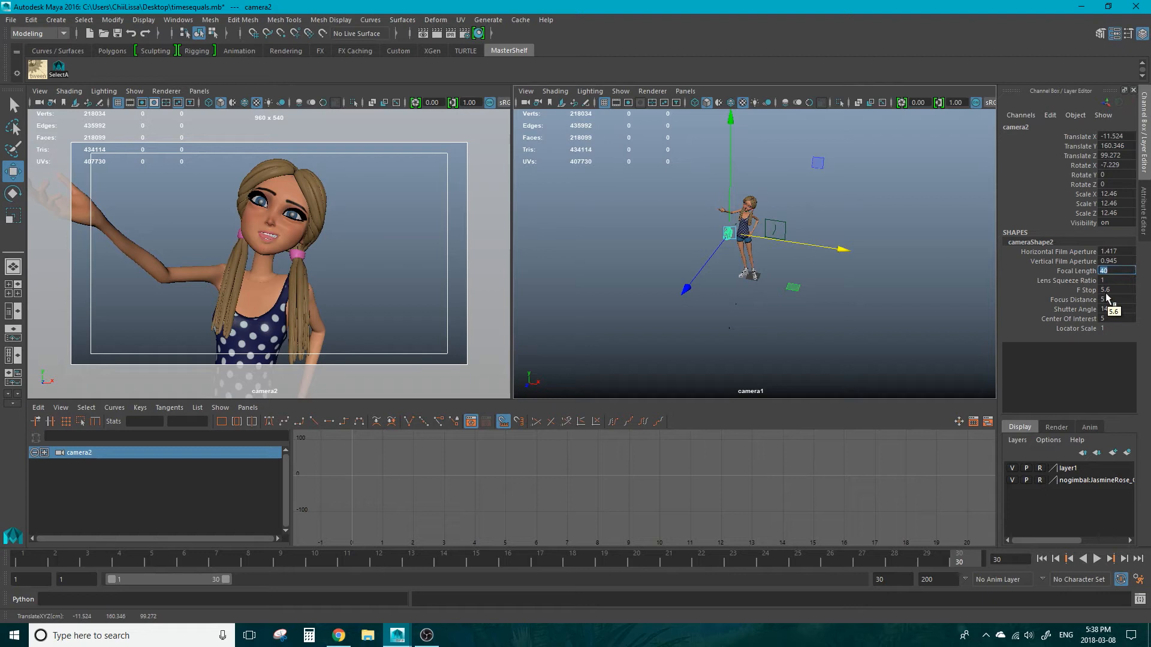
pyautogui.write('50')
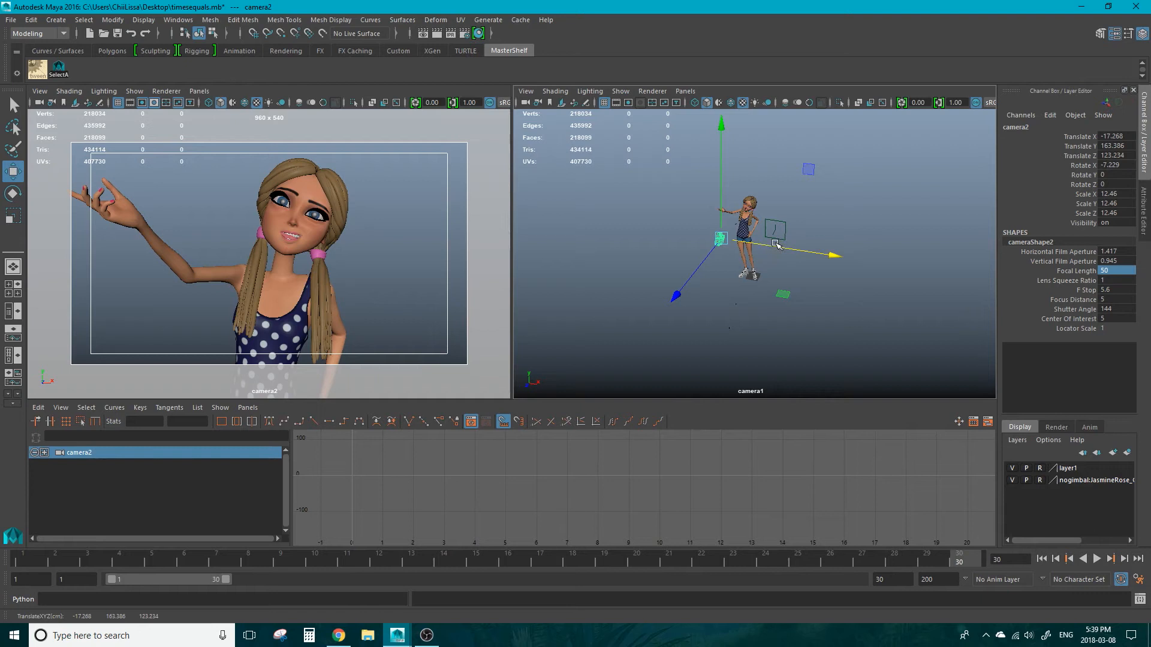
# Step: Slide camera2 along X only until the face and raised hand are centred
pyautogui.click(12, 193)
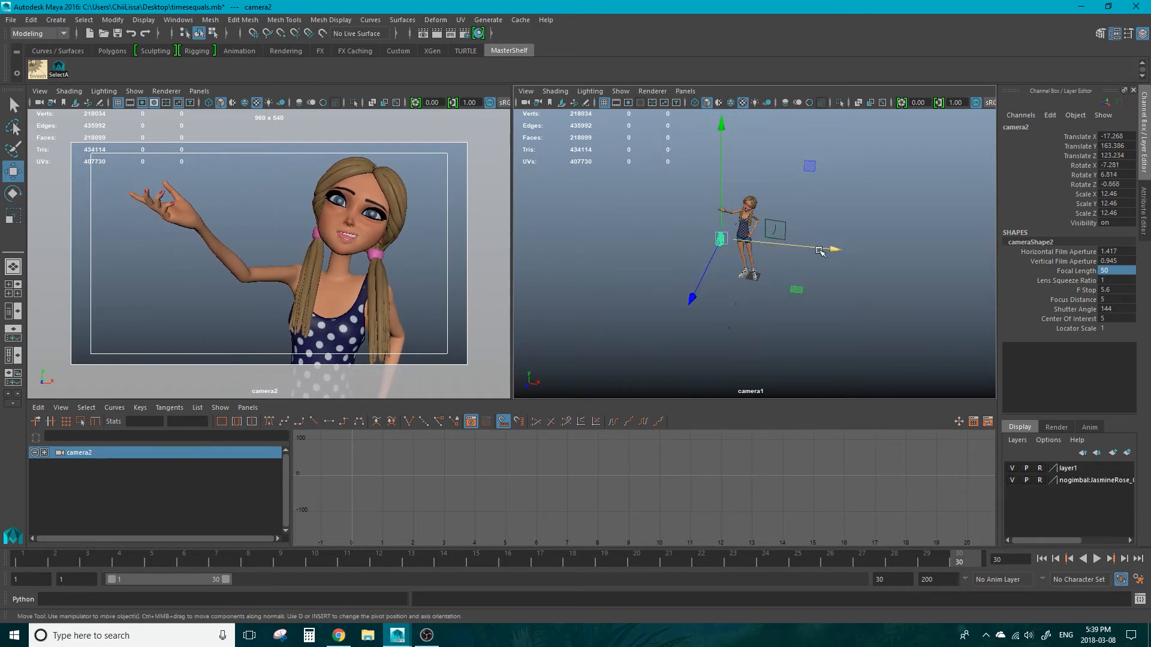
pyautogui.moveTo(823, 249); pyautogui.dragTo(855, 252)
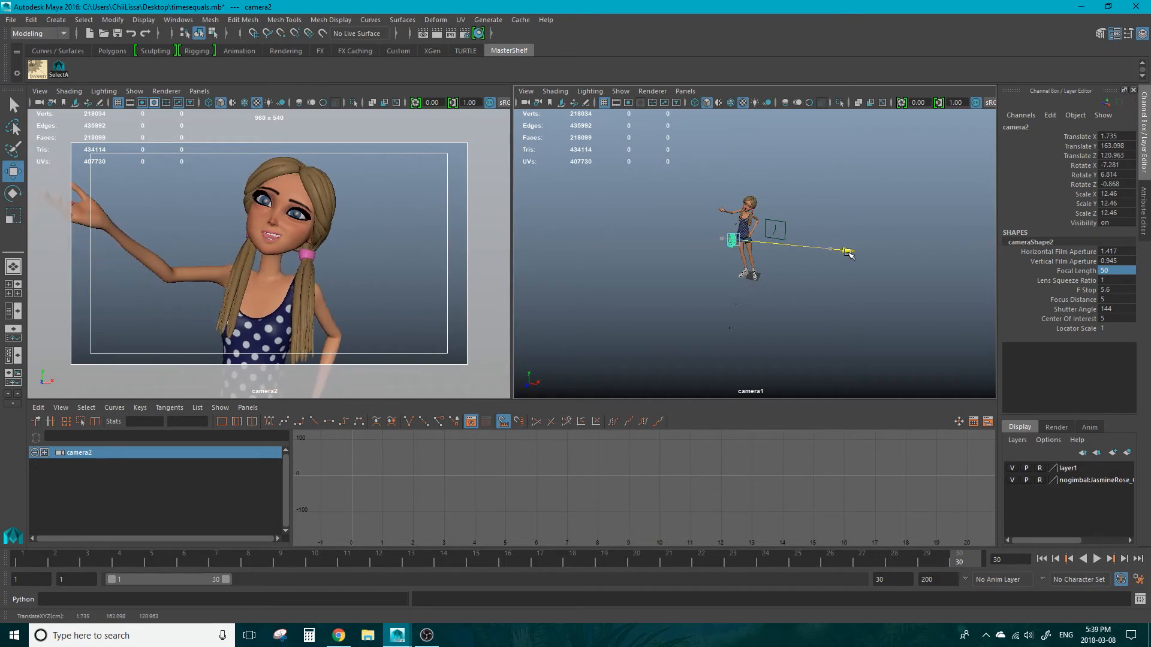
pyautogui.moveTo(848, 250); pyautogui.dragTo(836, 250)
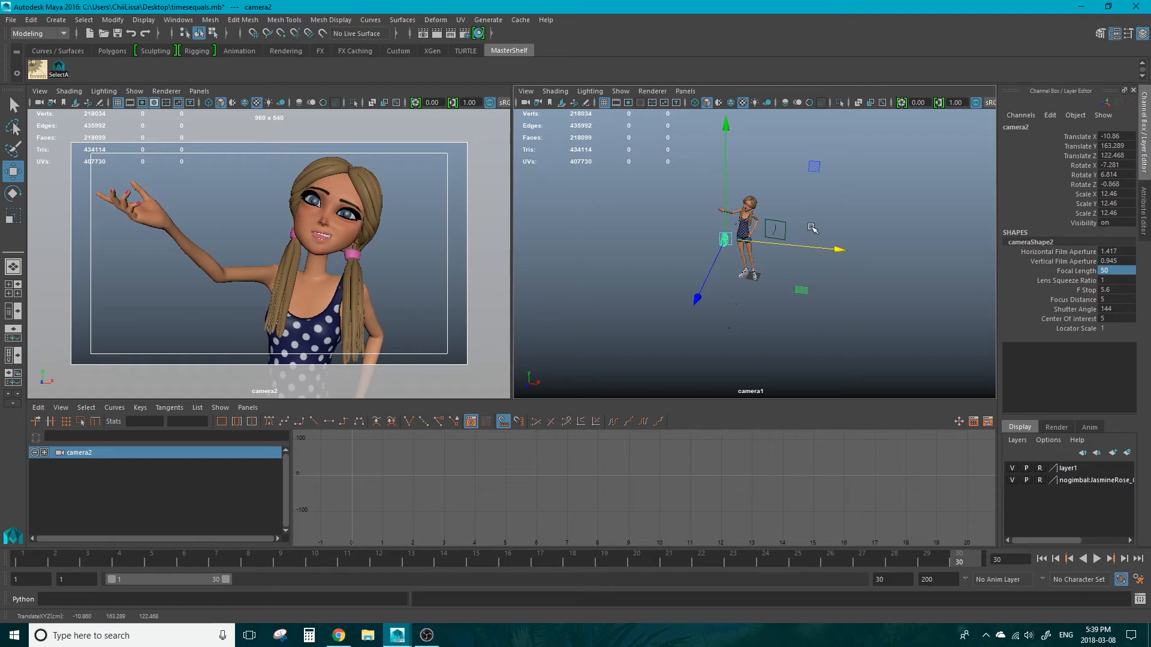
pyautogui.moveTo(862, 245)
pyautogui.write('0')
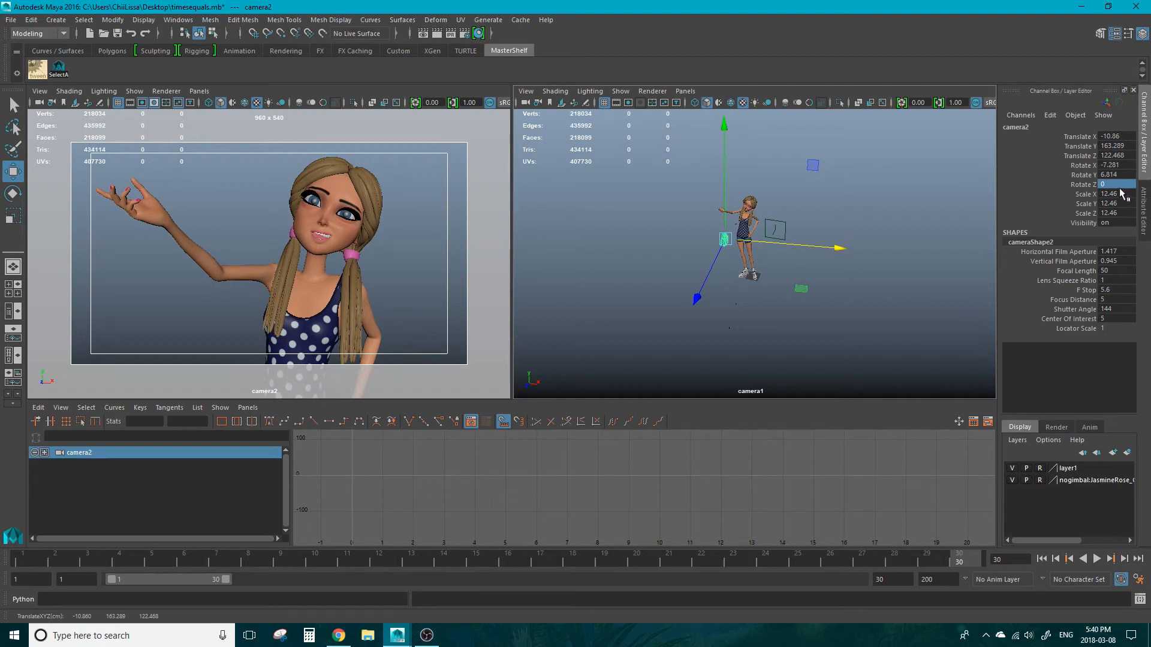
# Step: Set camera2's Rotate Z to 0, trying a test roll that is then undone
pyautogui.click(13, 192)
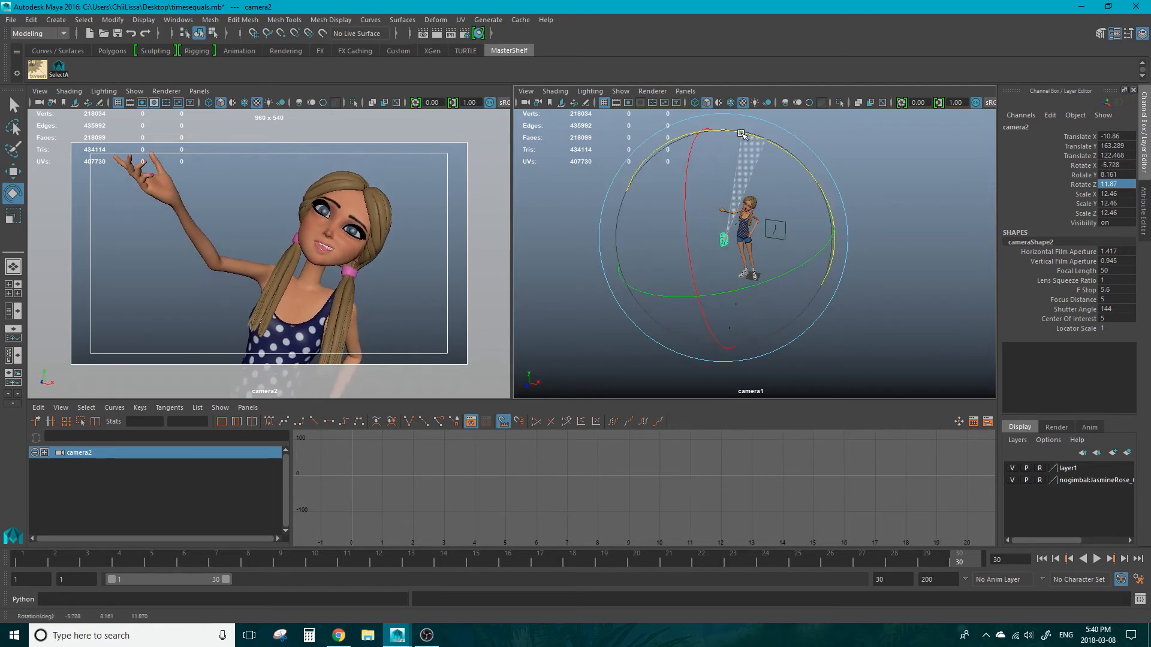
pyautogui.moveTo(740, 135); pyautogui.dragTo(764, 162)
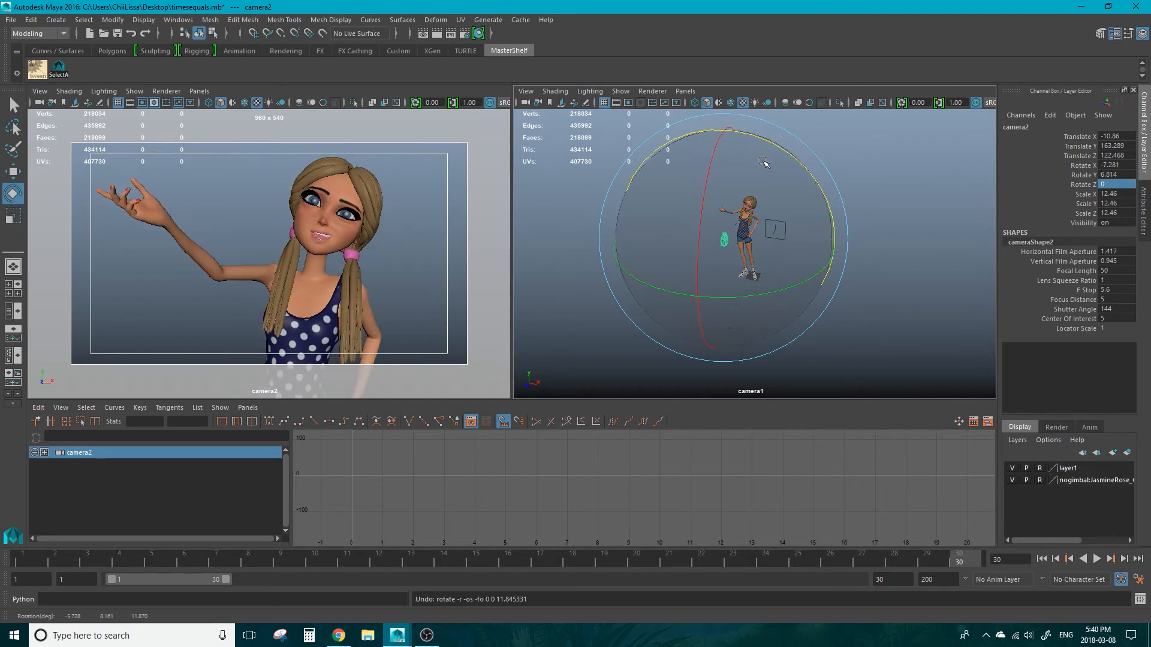
pyautogui.moveTo(764, 161)
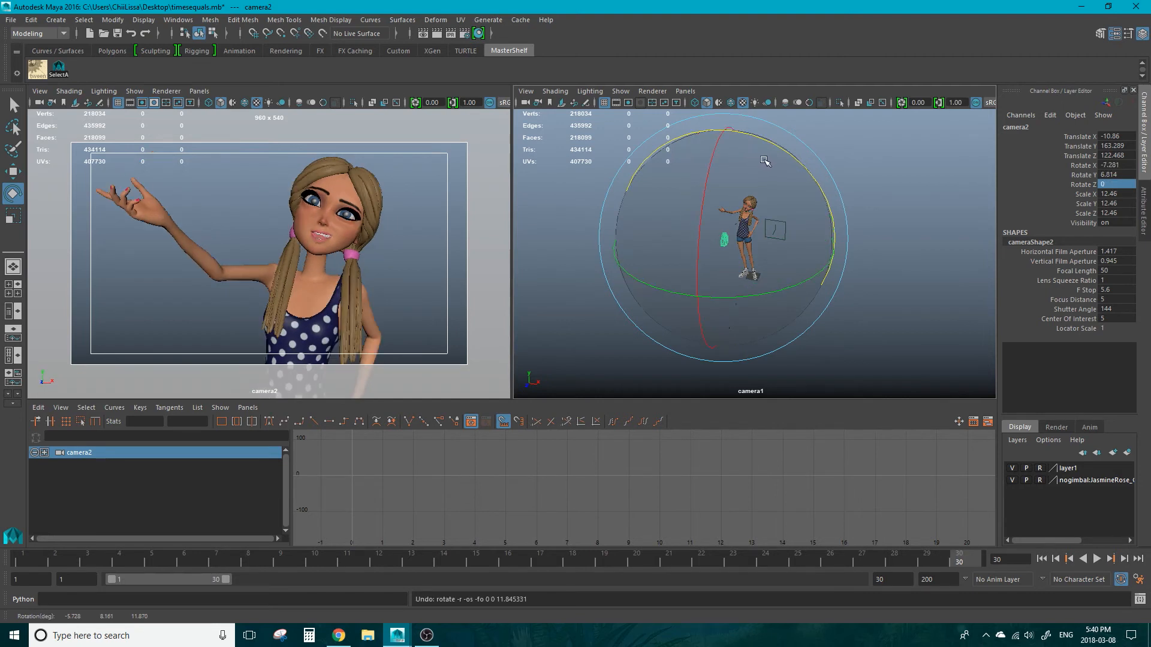
pyautogui.moveTo(760, 154)
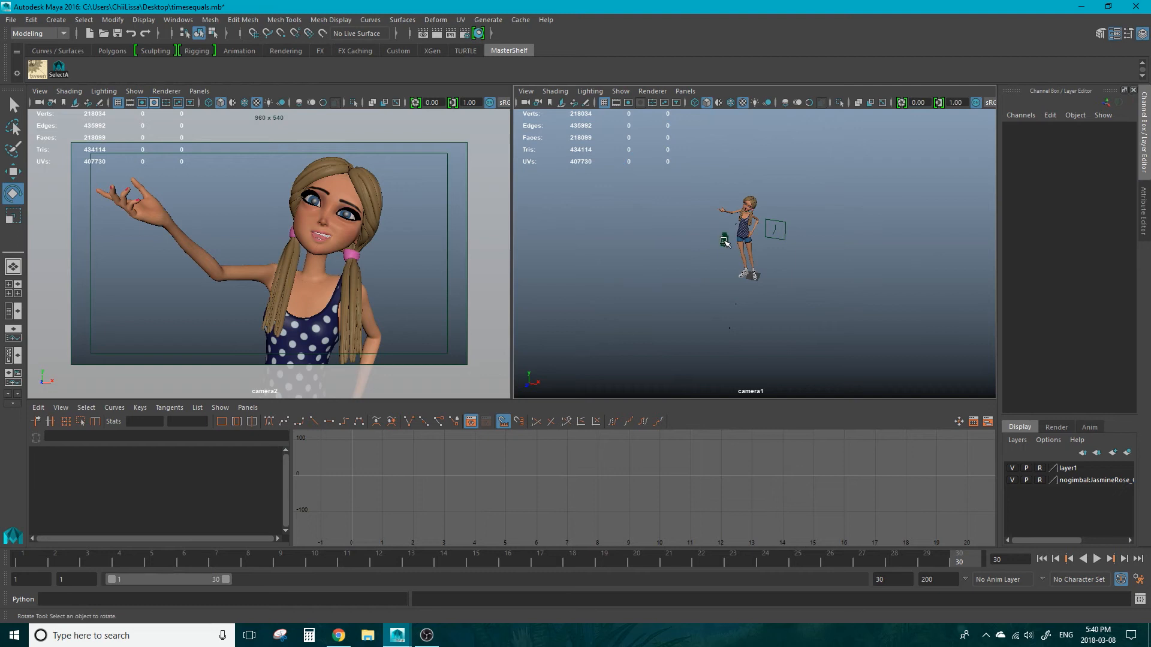
# Step: Lock camera2's selected transform channels via Lock Selected and confirm it no longer rotates
pyautogui.click(724, 239)
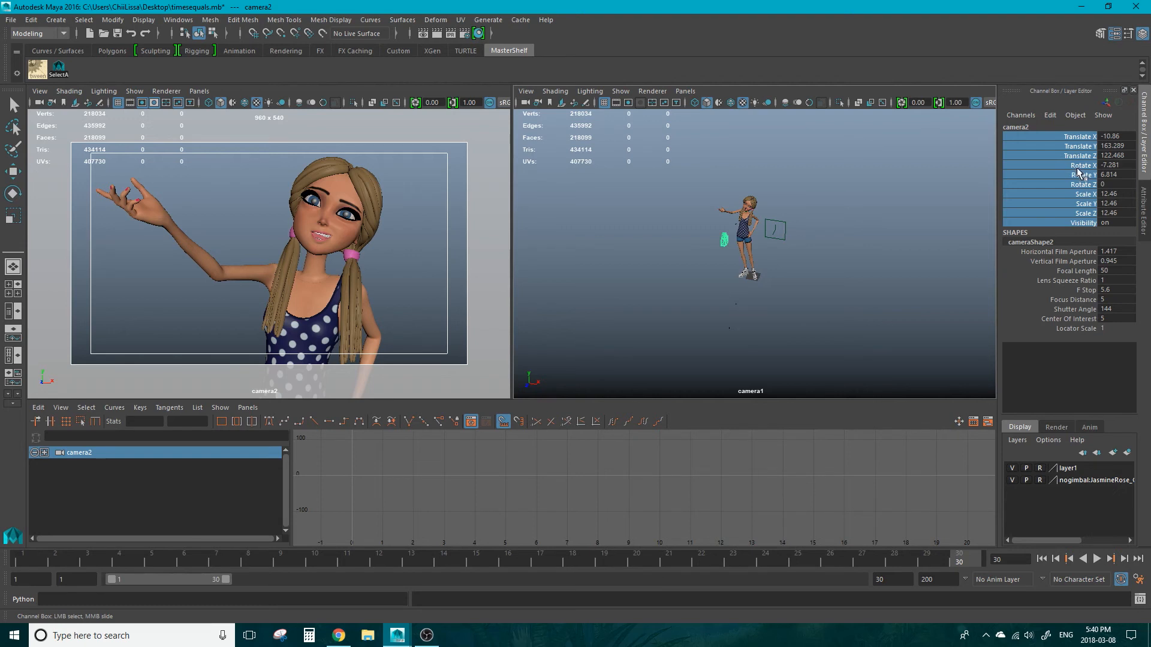
pyautogui.rightClick(1072, 180)
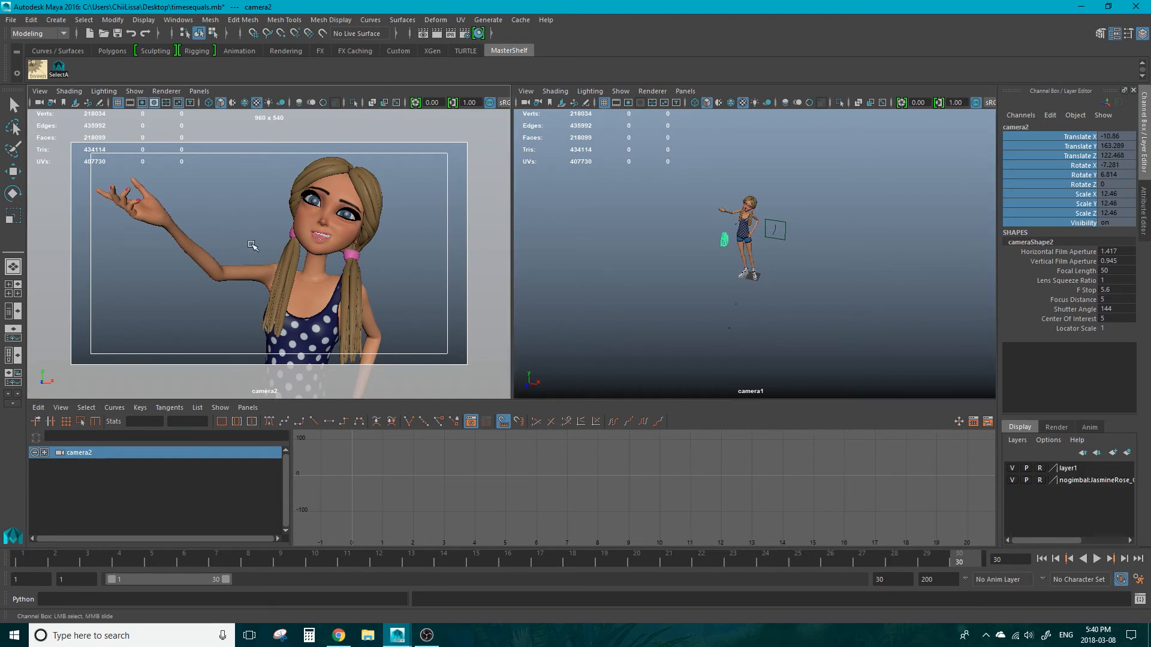
pyautogui.moveTo(252, 246); pyautogui.dragTo(213, 248)
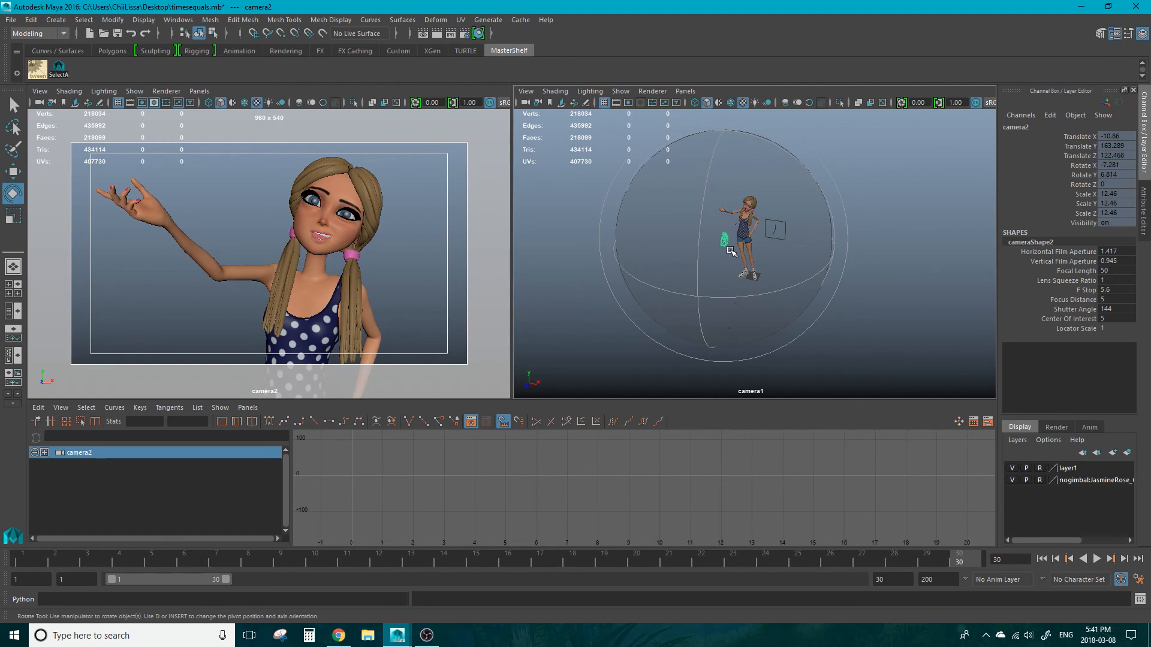
pyautogui.moveTo(733, 247)
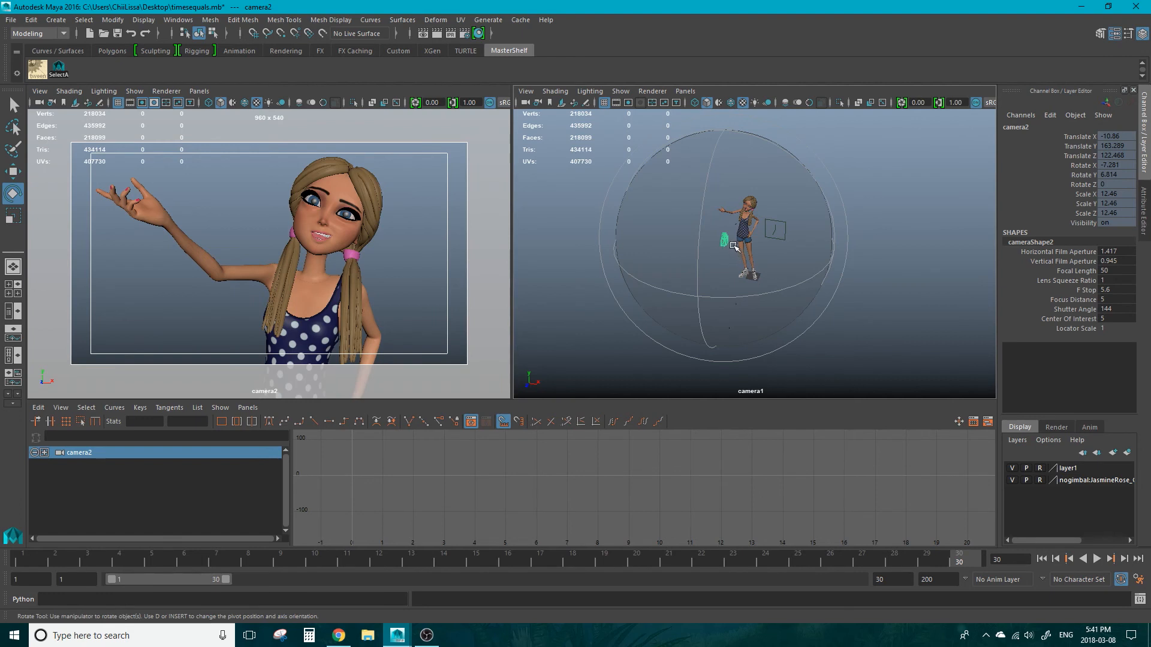
# Step: Create layer2 from the selected camera2 via Layers > Create Layer from Selected
pyautogui.click(1017, 440)
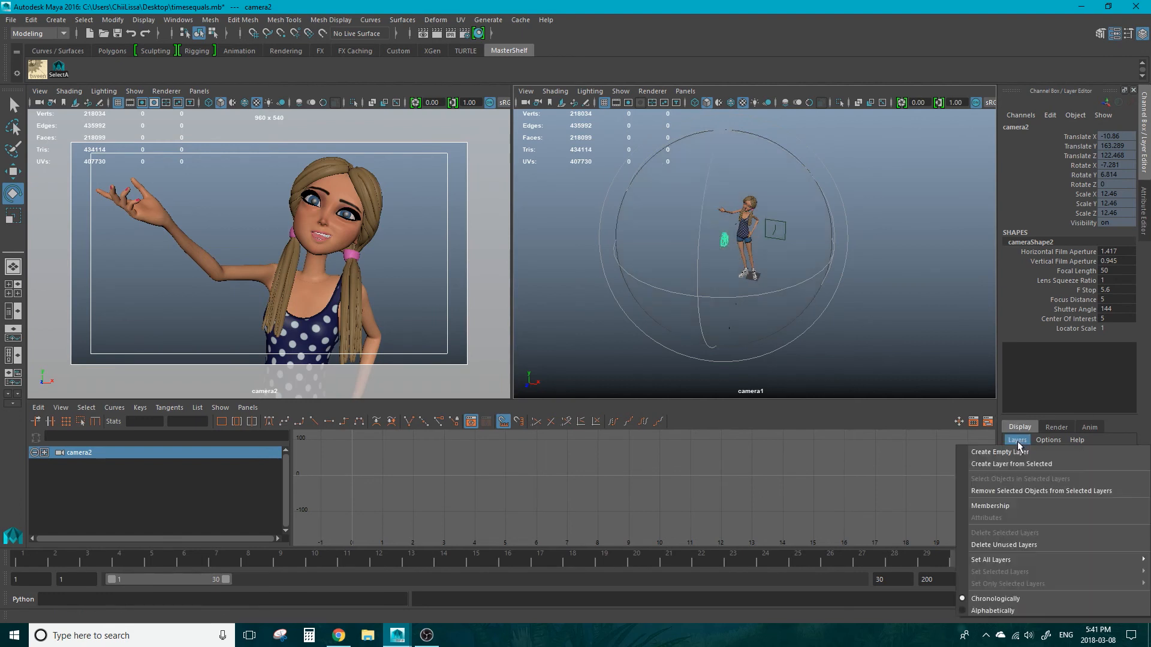
pyautogui.moveTo(1027, 463)
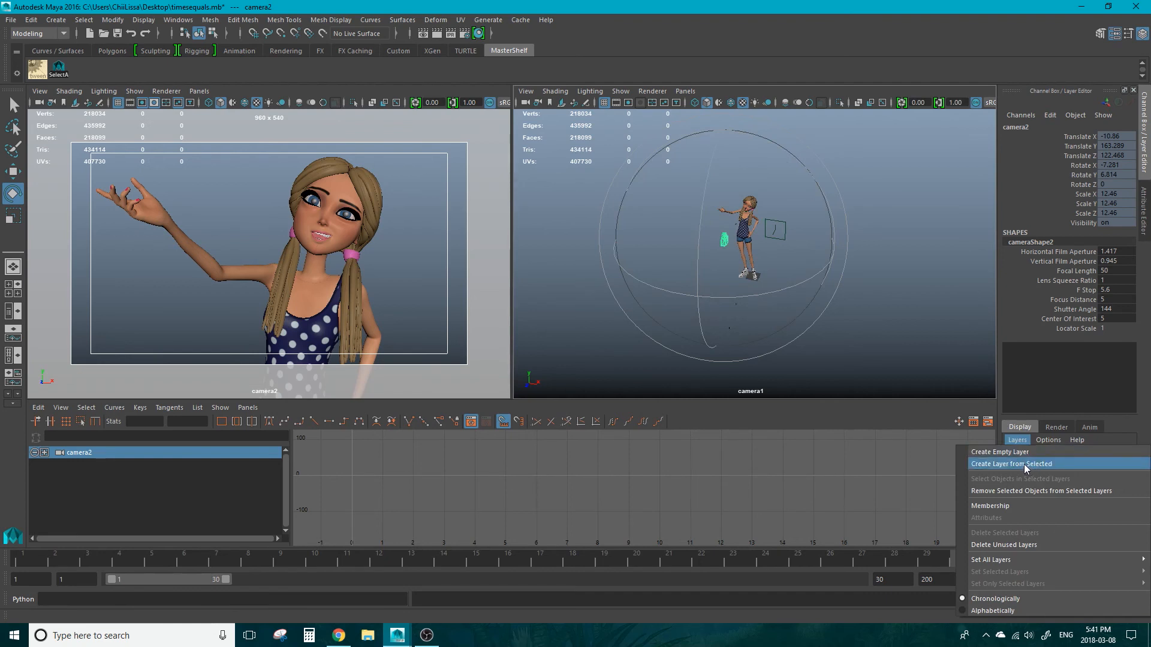
pyautogui.click(1012, 463)
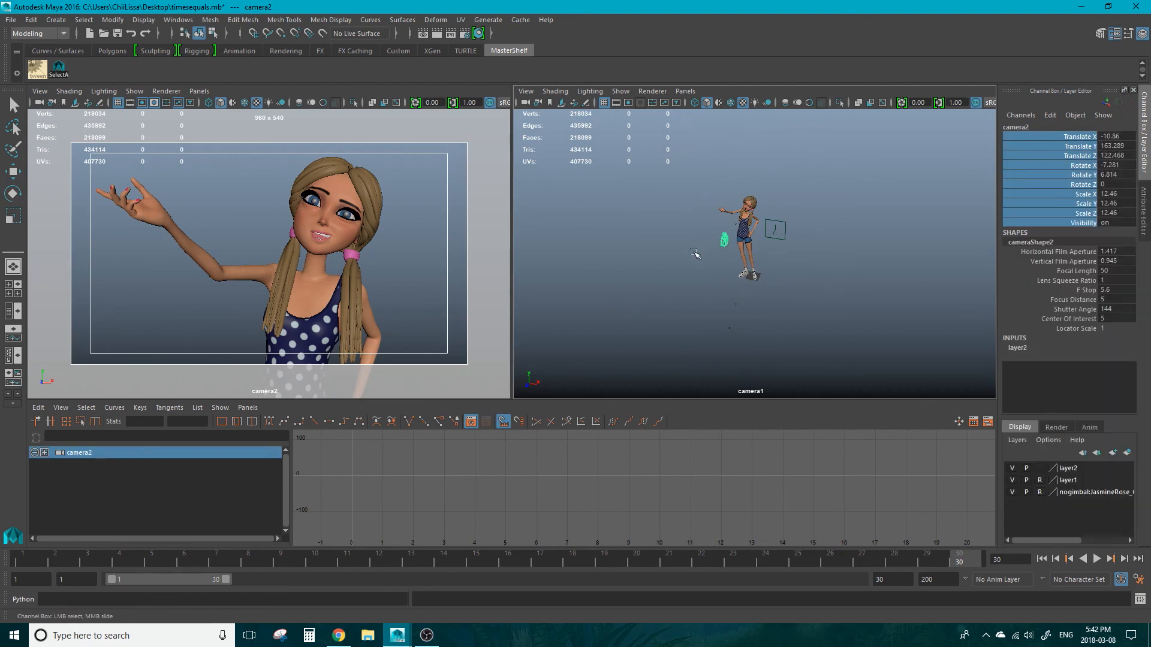
pyautogui.click(12, 172)
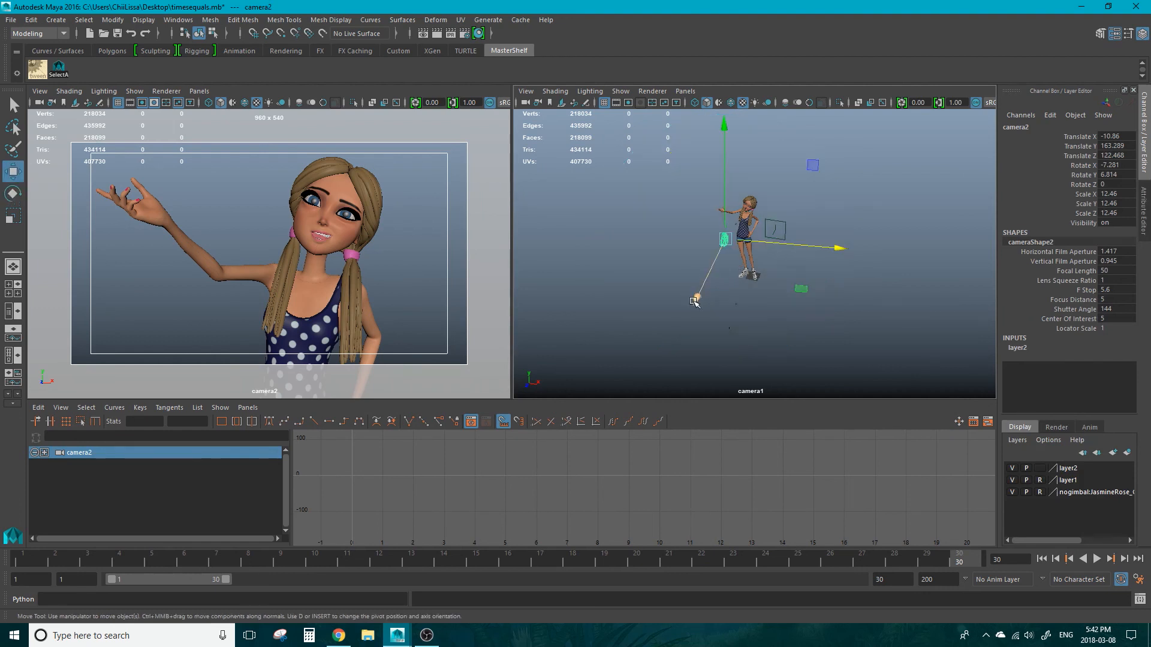